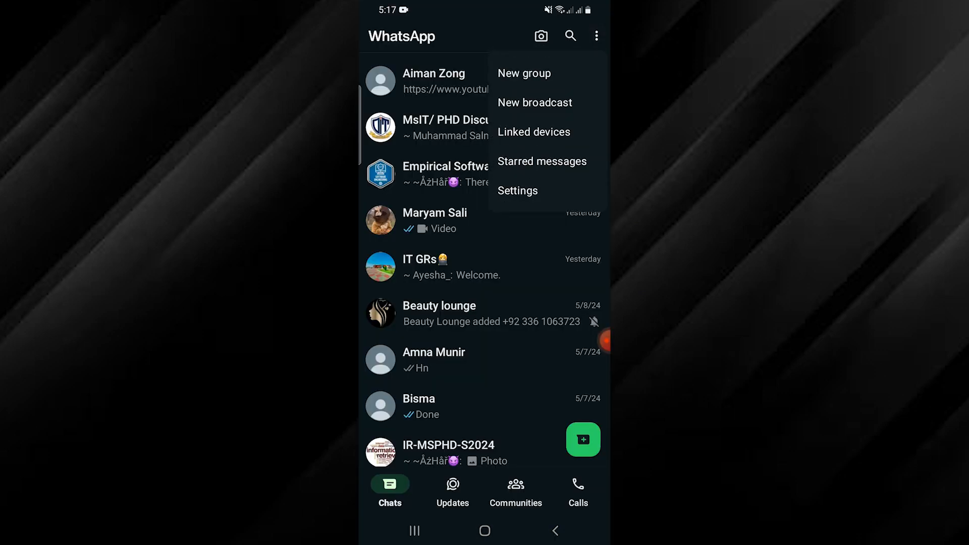
# Step: Dismiss WhatsApp's chat overflow menu before heading to the Play Store
pyautogui.click(518, 191)
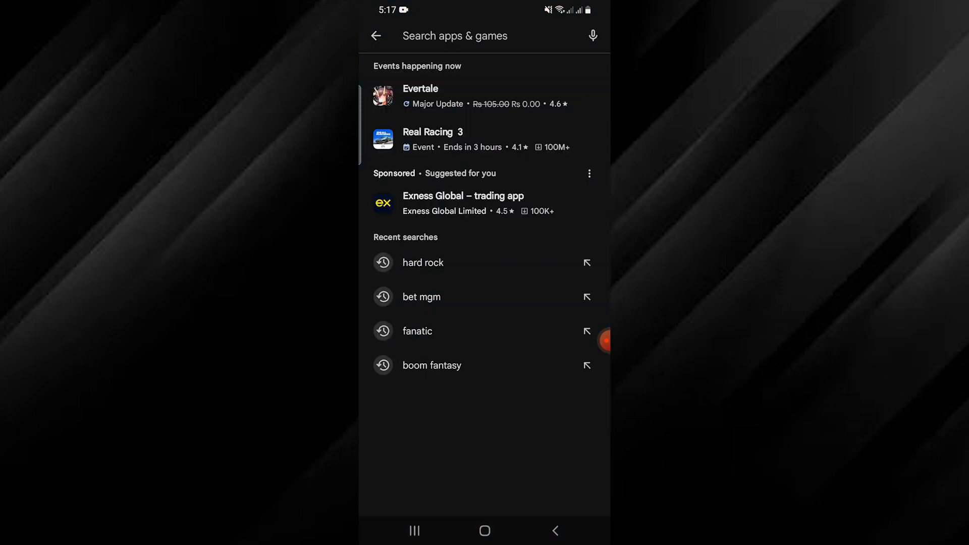
# Step: Search the store for 'whats', pick WhatsApp Messenger and start its update
pyautogui.write('whats')
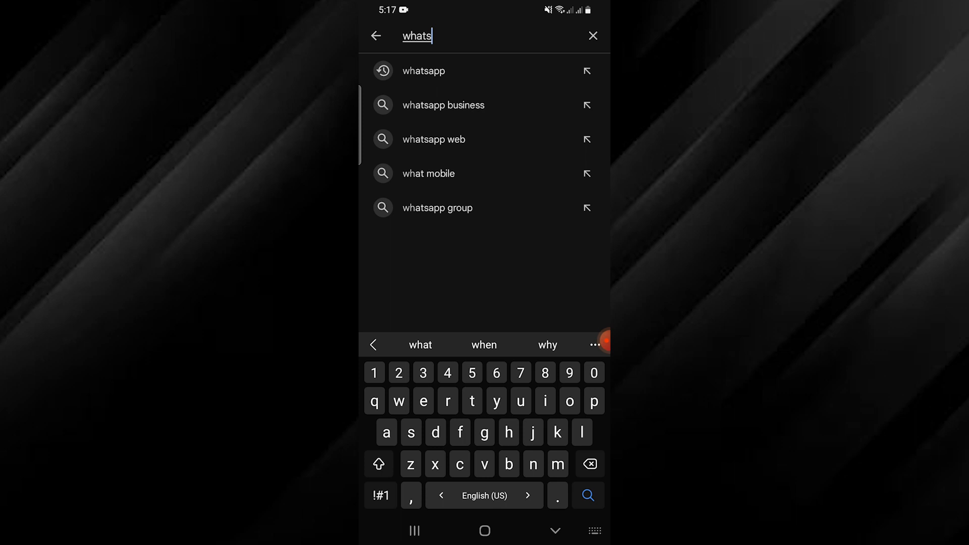
pyautogui.click(423, 70)
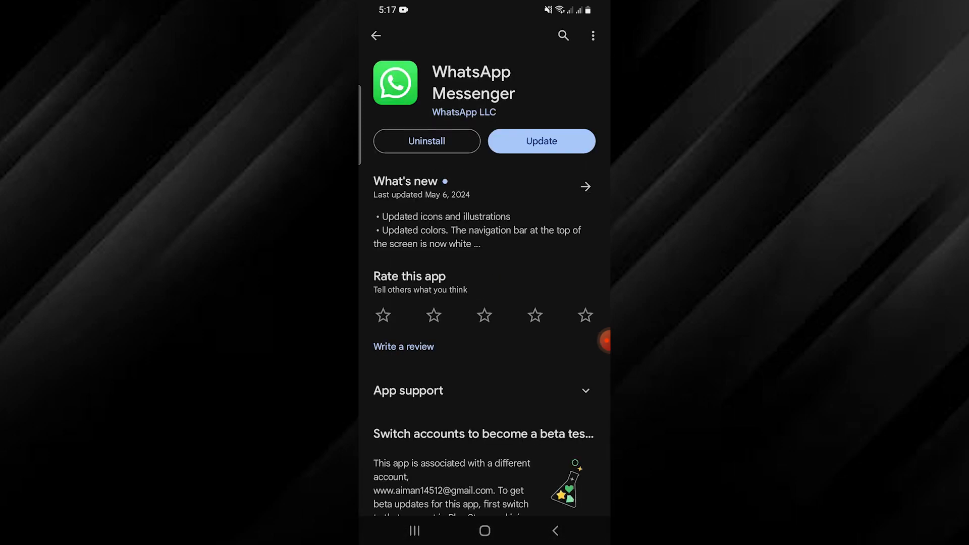
pyautogui.click(540, 142)
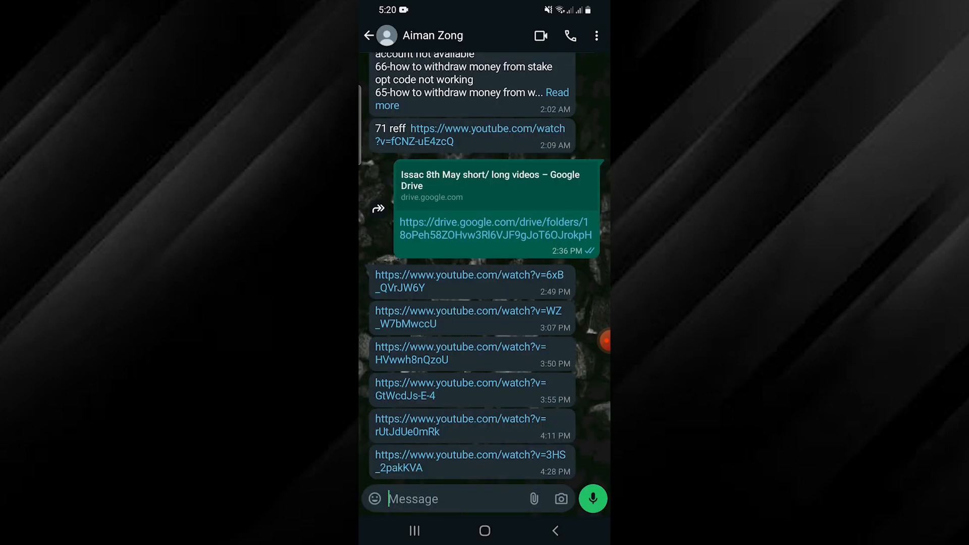
# Step: From the contact's info, switch on Chat lock and continue to lock and hide the chat
pyautogui.click(433, 36)
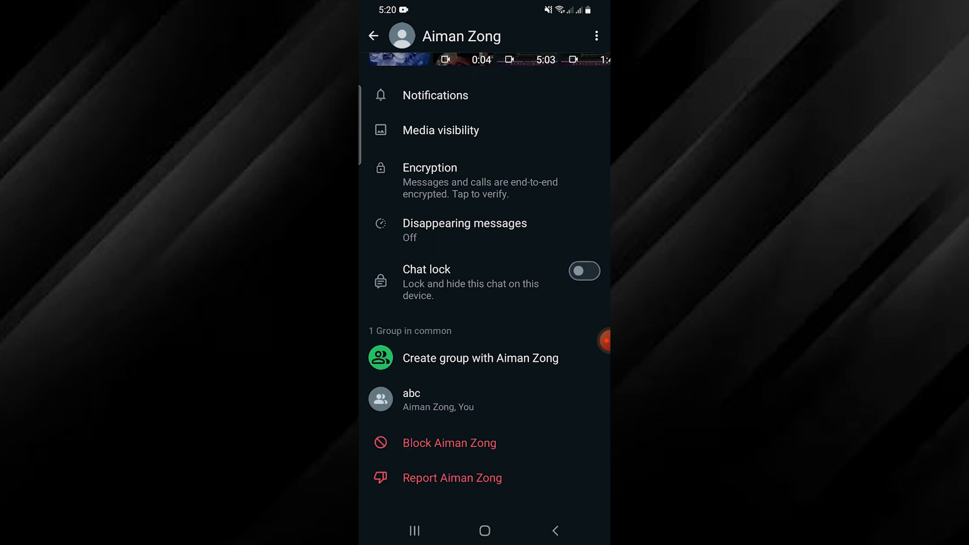
pyautogui.click(582, 271)
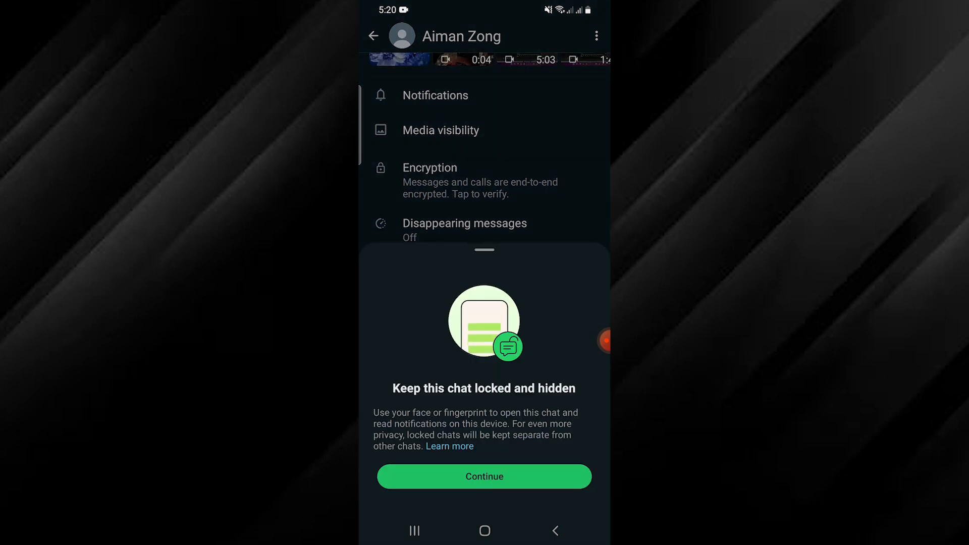
pyautogui.click(483, 476)
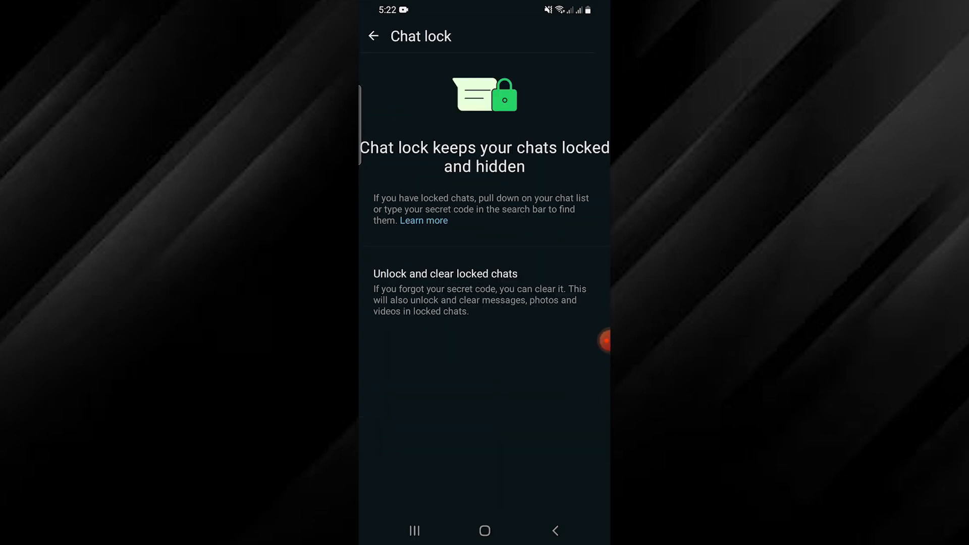
# Step: Choose 'Unlock and clear locked chats' and confirm with 'Unlock and clear'
pyautogui.click(444, 273)
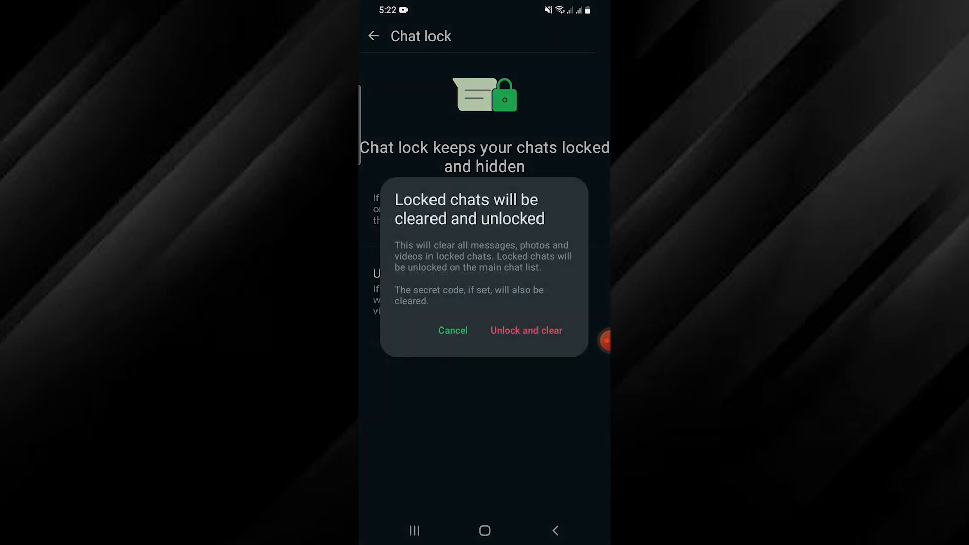
pyautogui.click(525, 330)
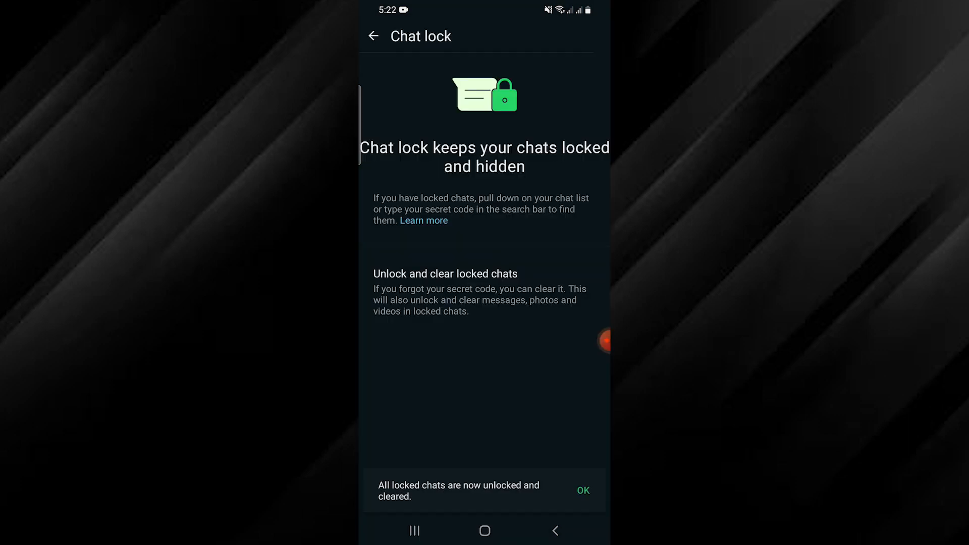